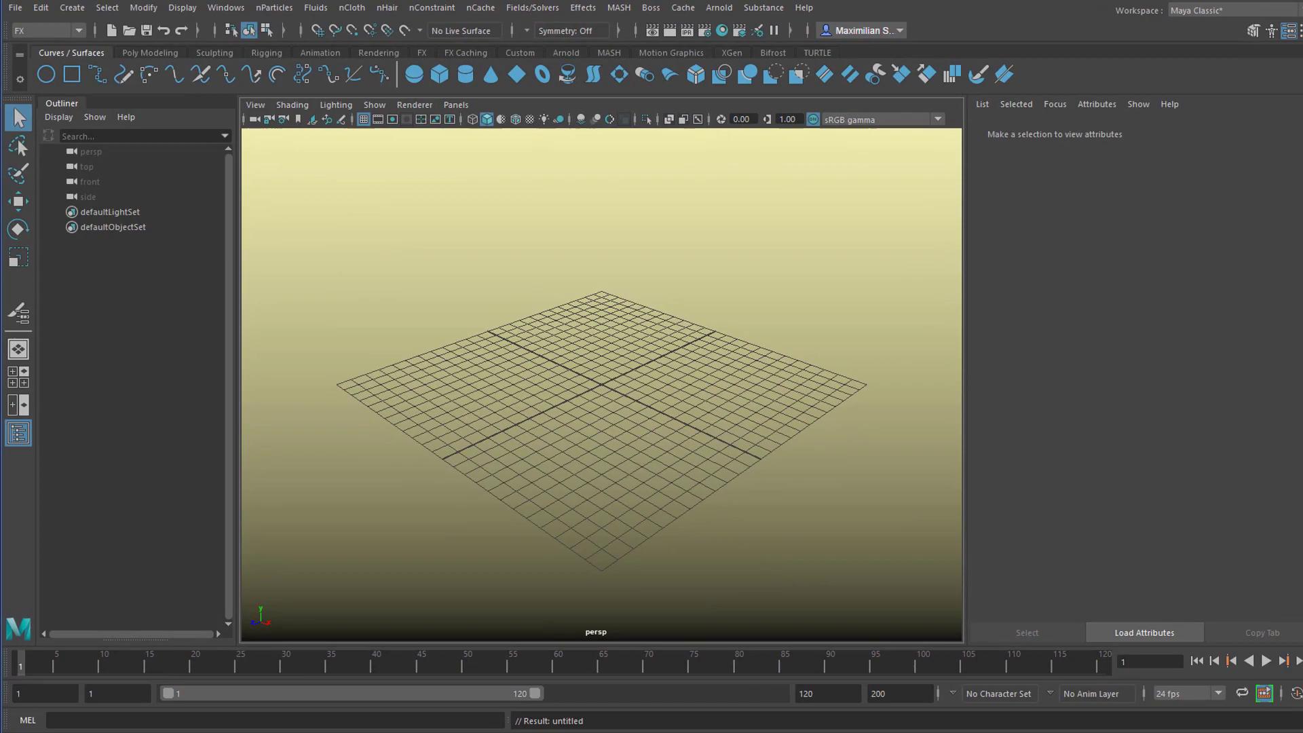
# - Show the menu set list in the status line with FX as the current set
pyautogui.click(78, 31)
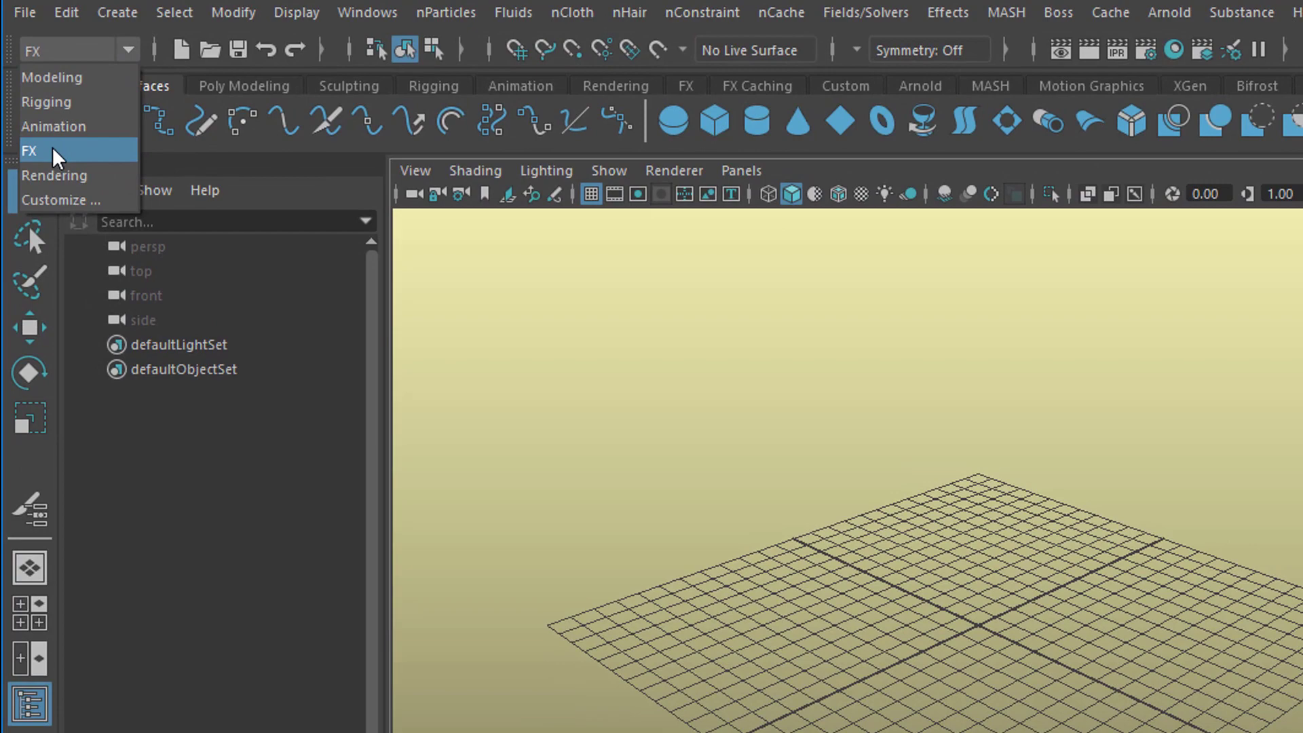
# - Keep the FX menu set active while browsing the nParticles menu
pyautogui.click(493, 13)
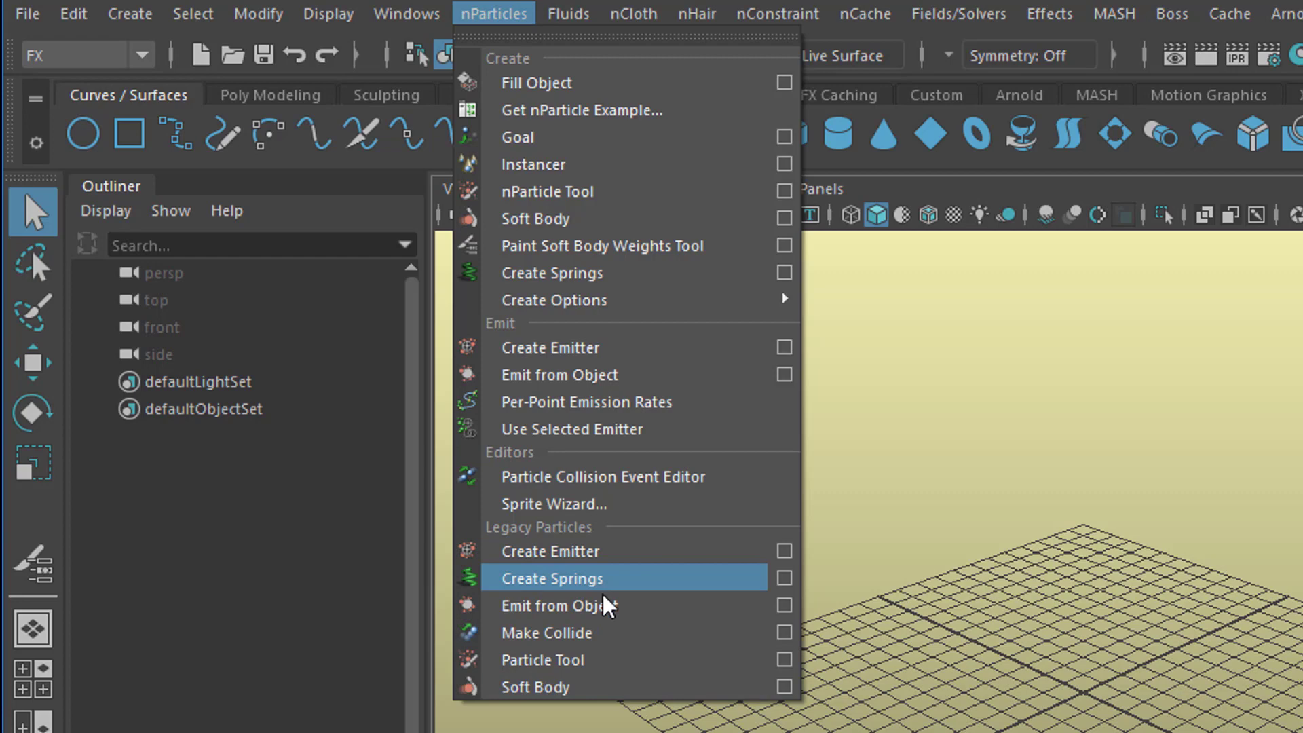
pyautogui.moveTo(589, 218)
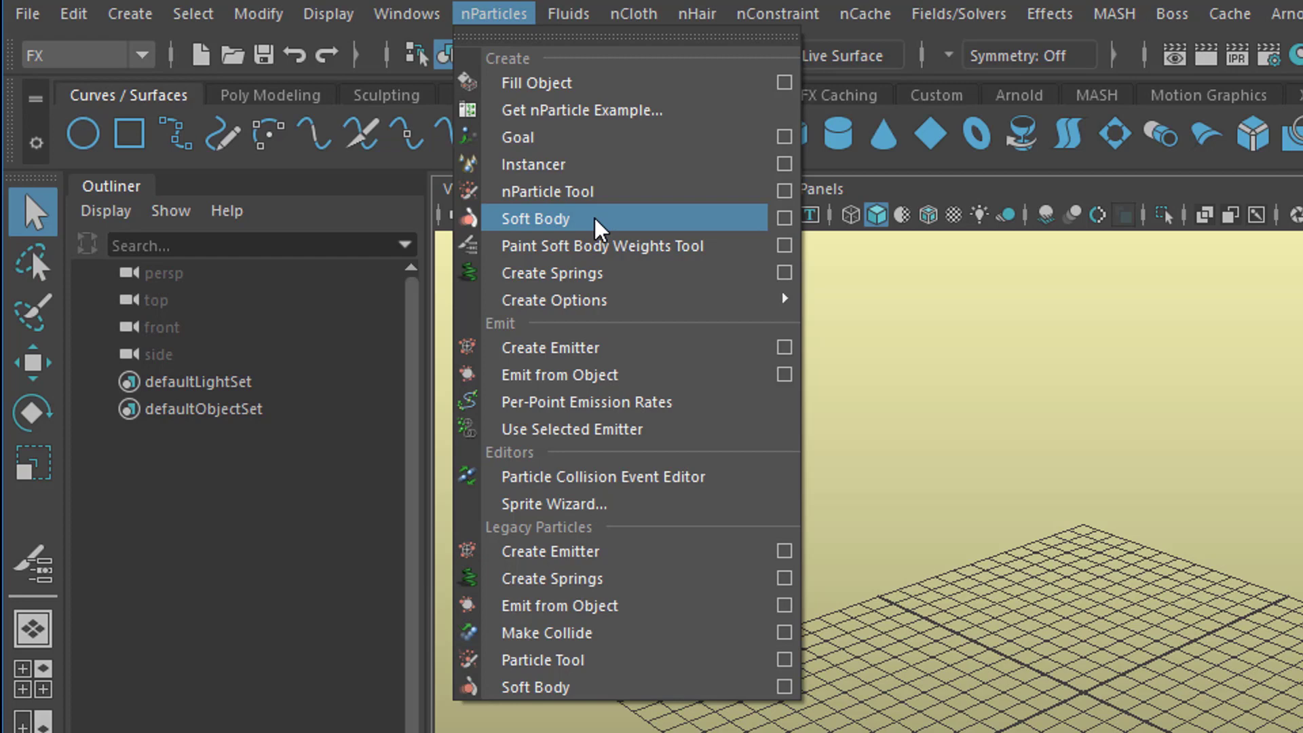
pyautogui.moveTo(614, 231)
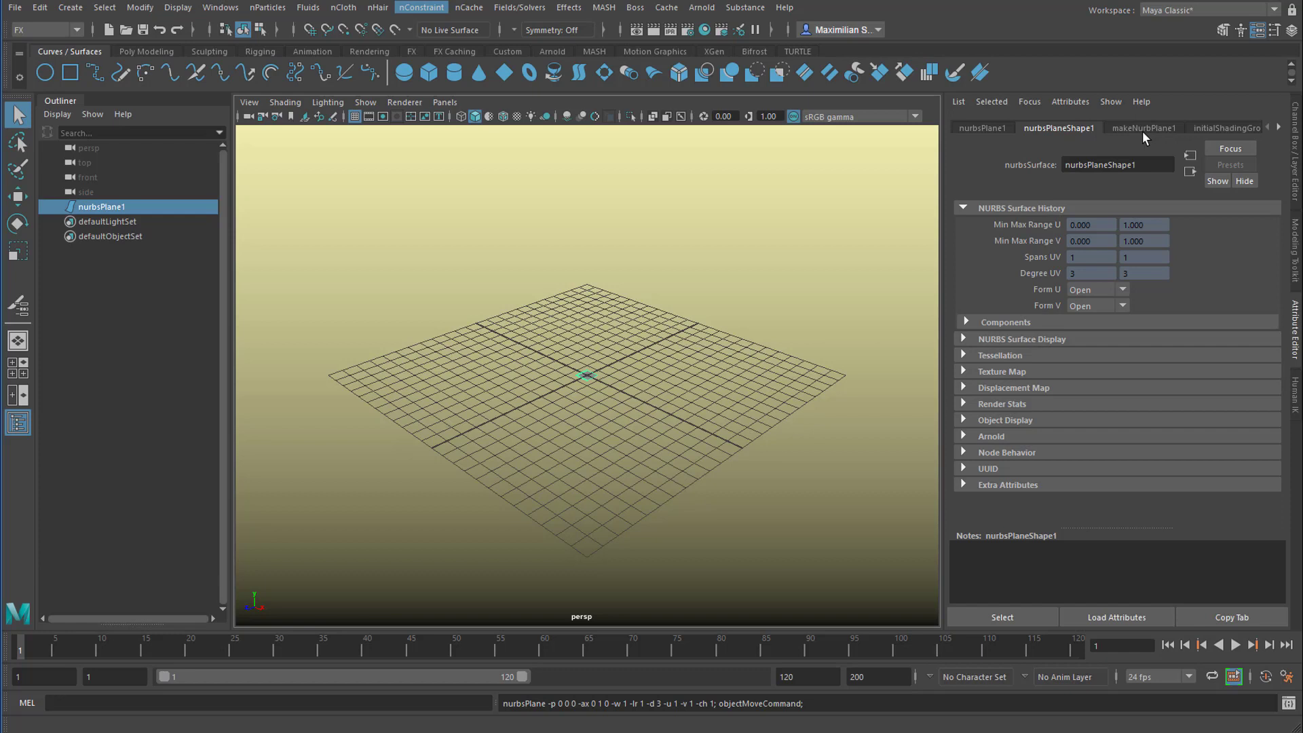
# - Open makeNurbPlane1's creation settings to set Width 17.413 and Patches U 24
pyautogui.click(1143, 127)
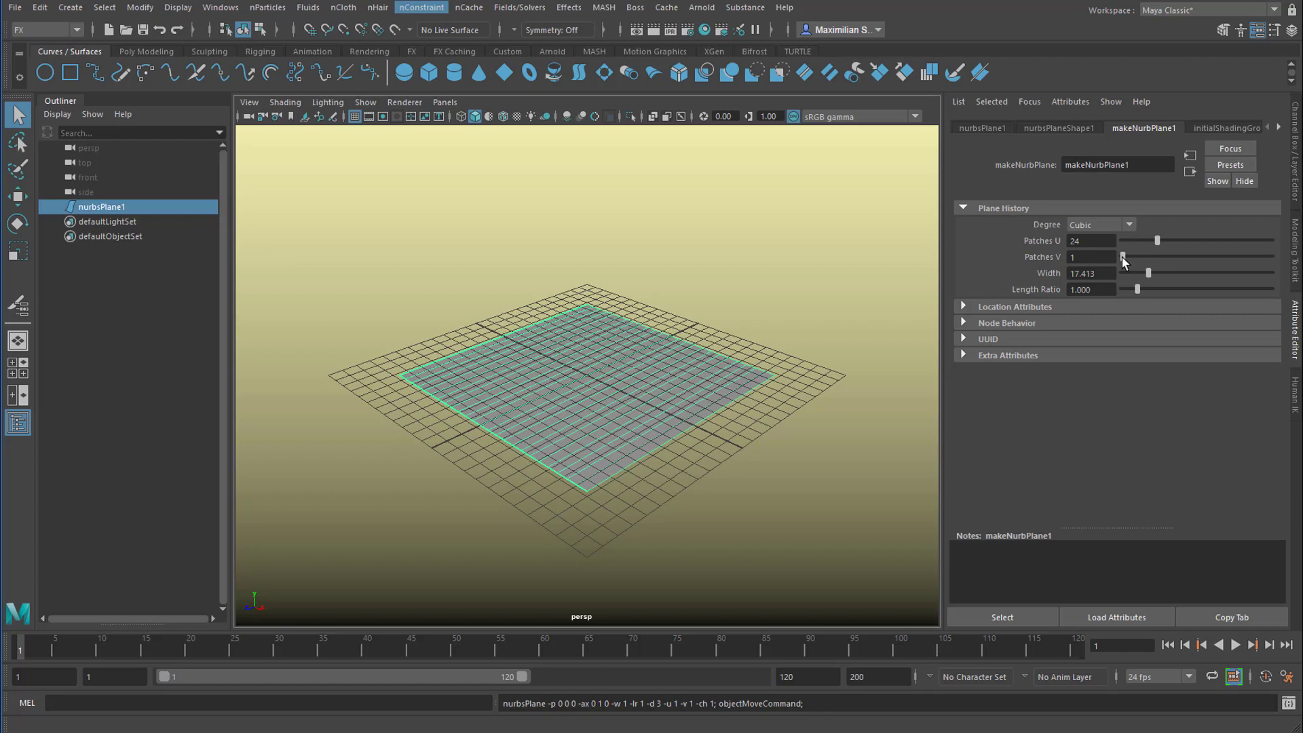
# - Raise the plane's Patches V to 22 and bring up the nParticles menu
pyautogui.moveTo(1145, 257); pyautogui.dragTo(1167, 257)
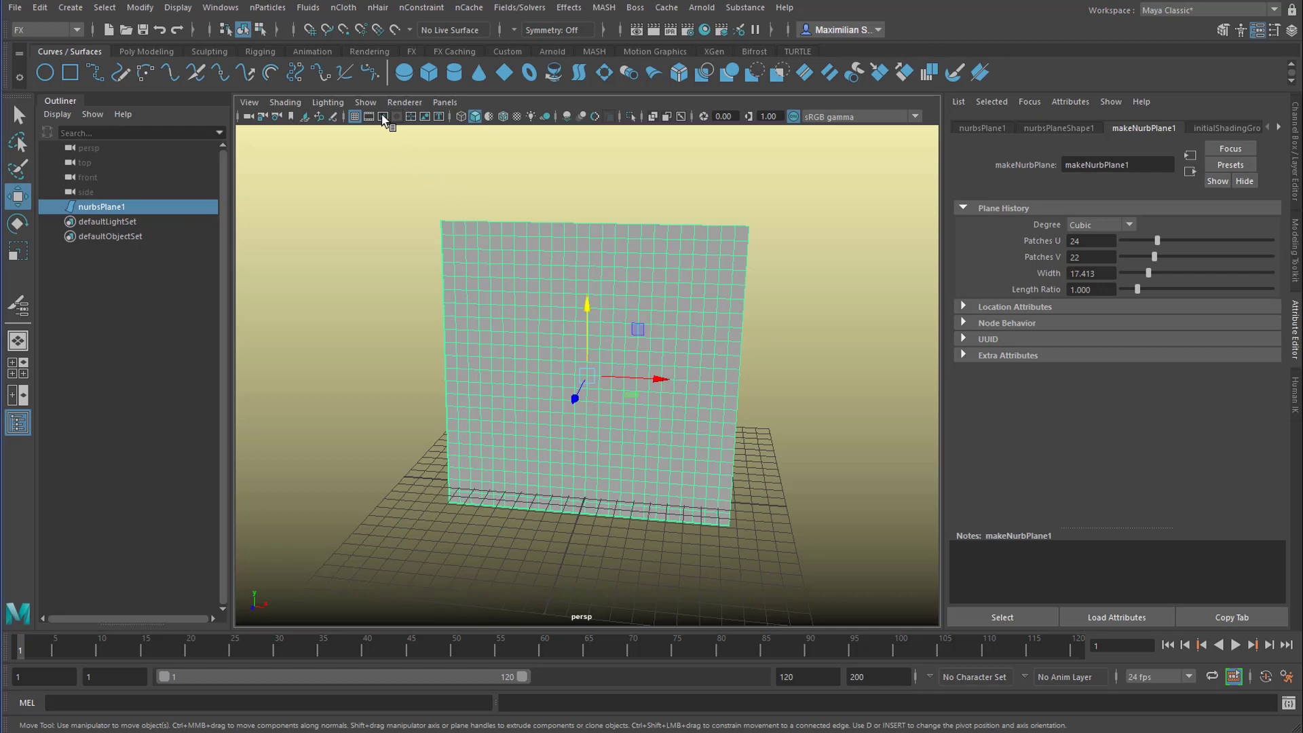
pyautogui.click(267, 7)
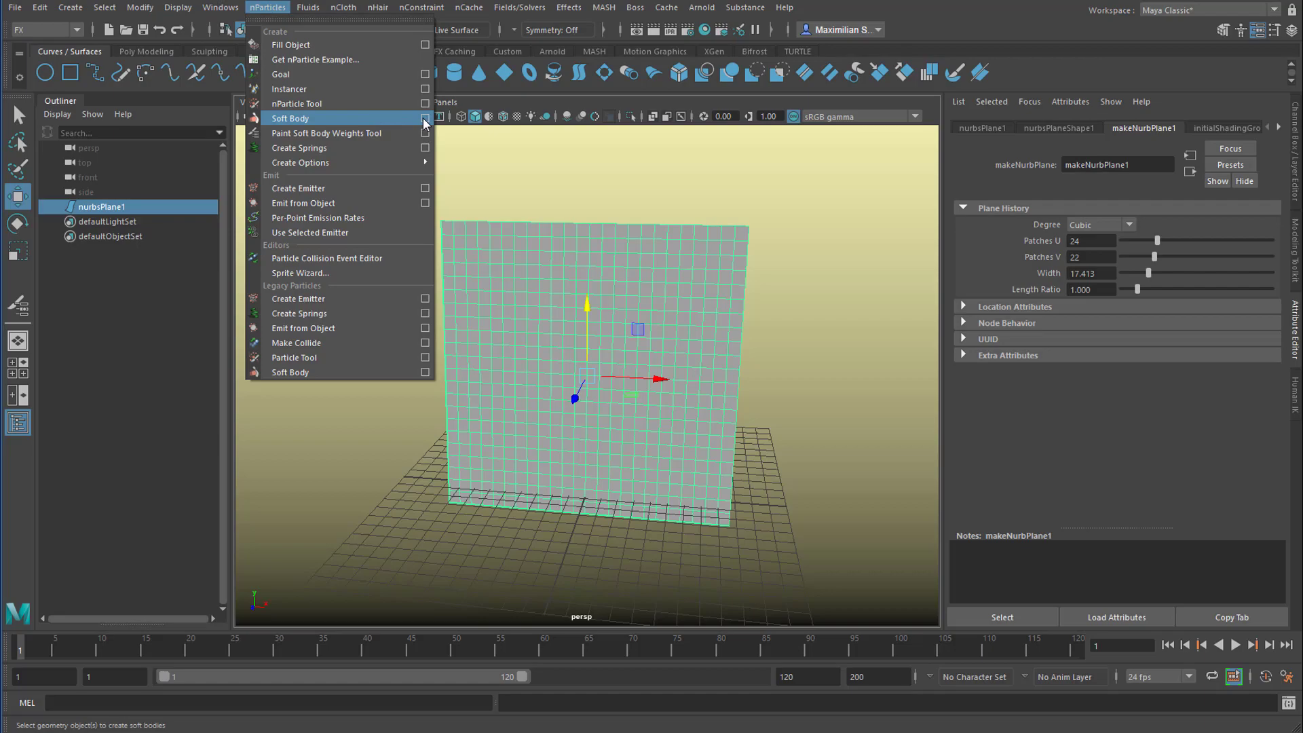
# - Open Soft Body options: duplicate, make copy soft, hide goal, weight 0.5
pyautogui.click(425, 118)
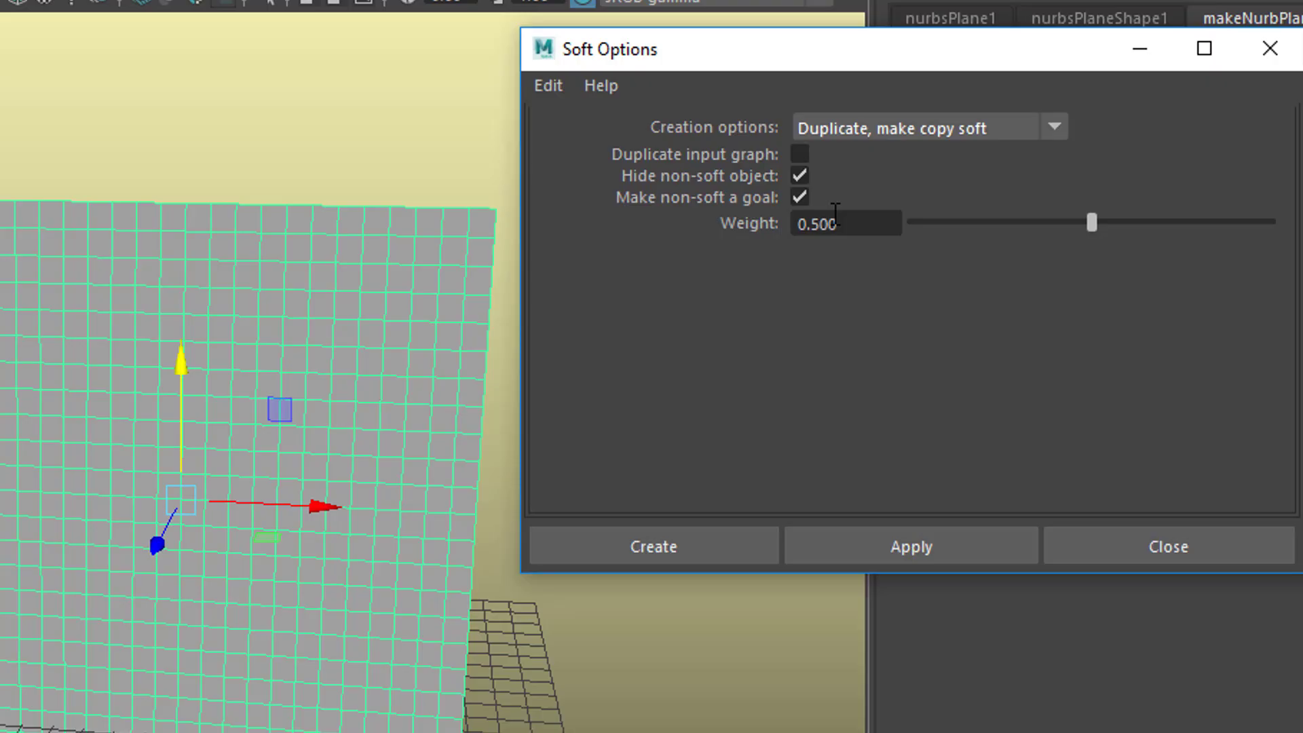
pyautogui.moveTo(744, 160)
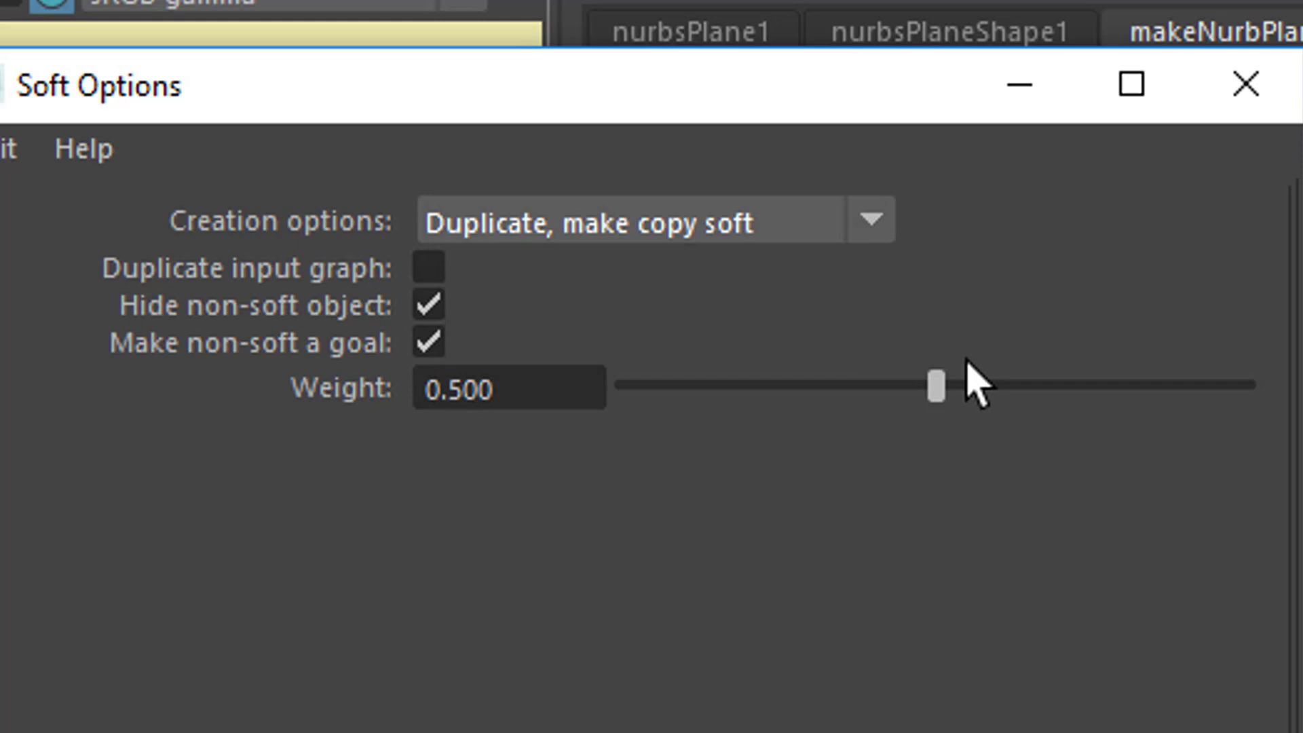
pyautogui.moveTo(977, 382)
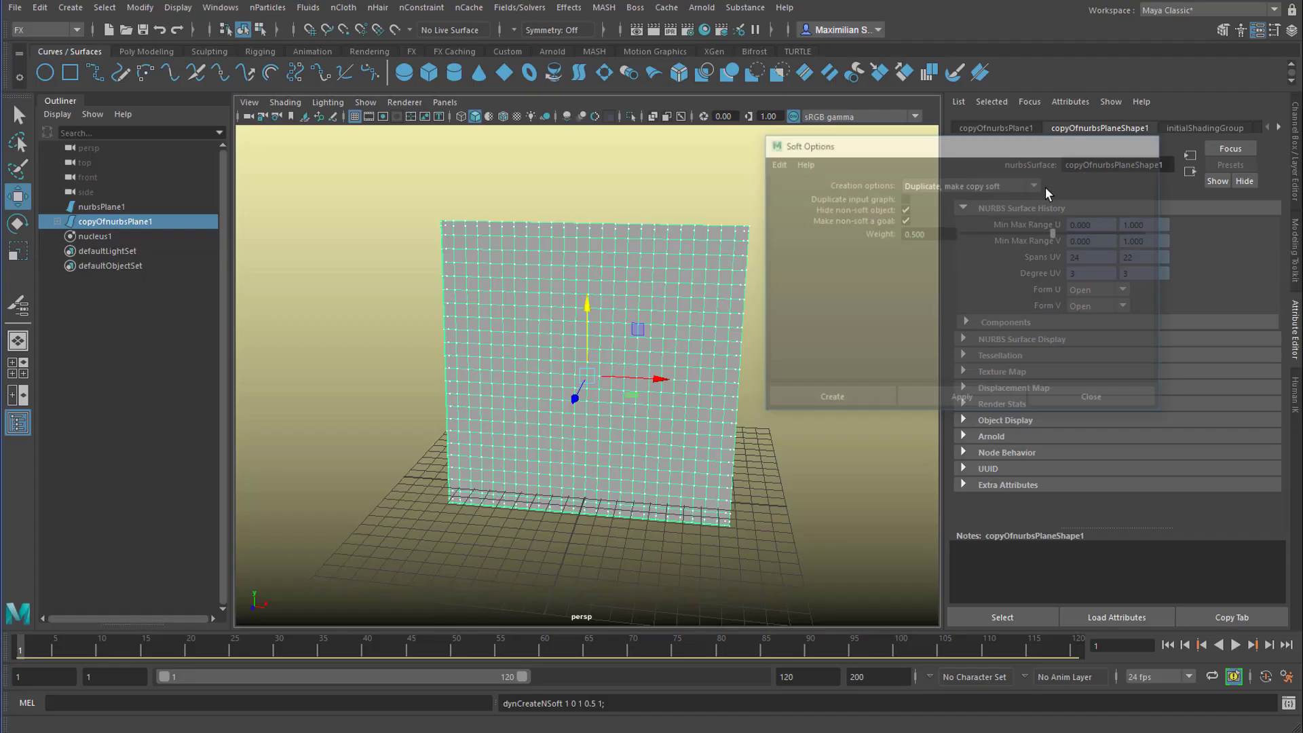
pyautogui.click(1090, 396)
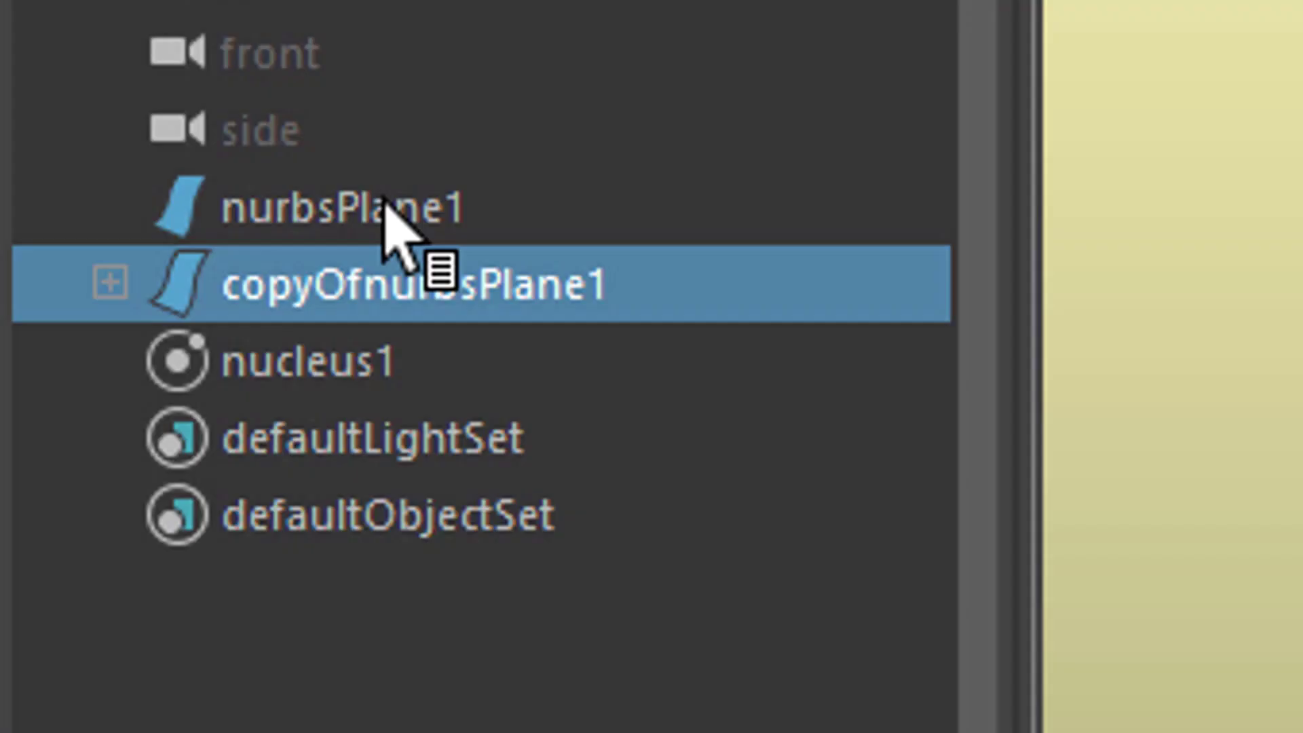
pyautogui.click(333, 206)
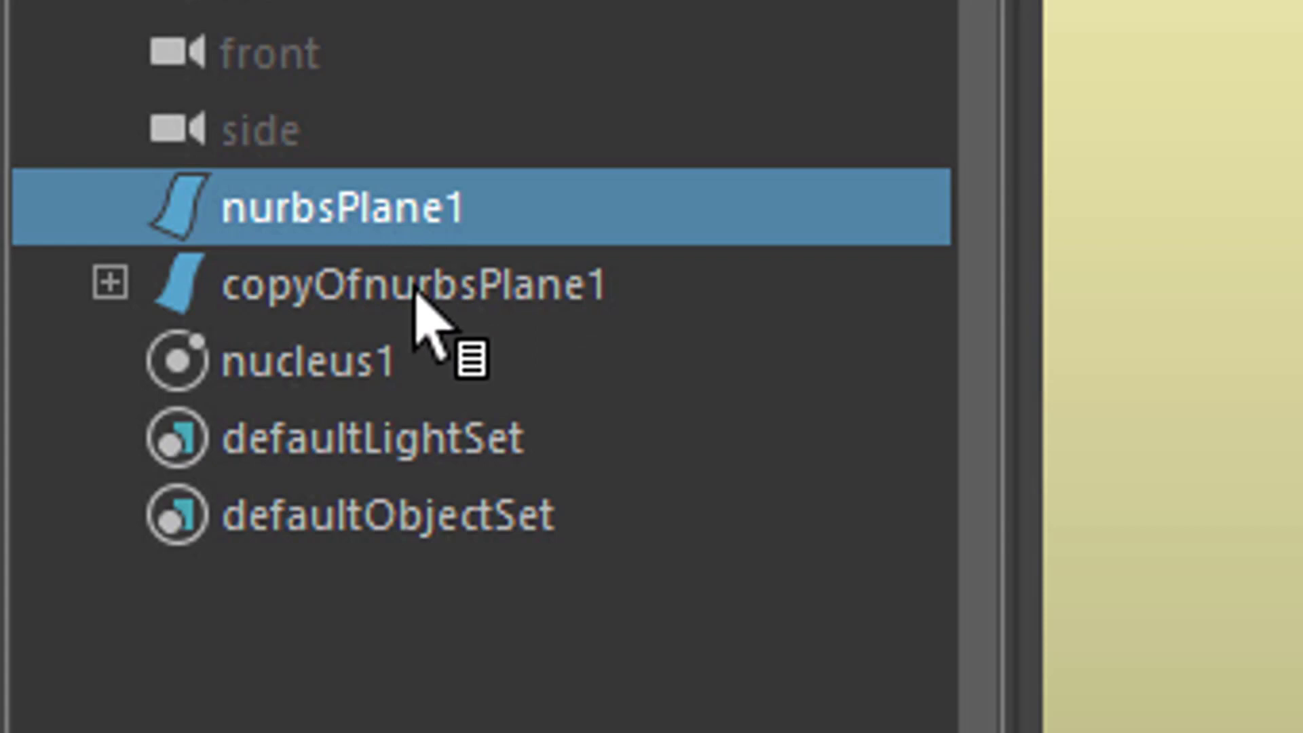
pyautogui.click(408, 283)
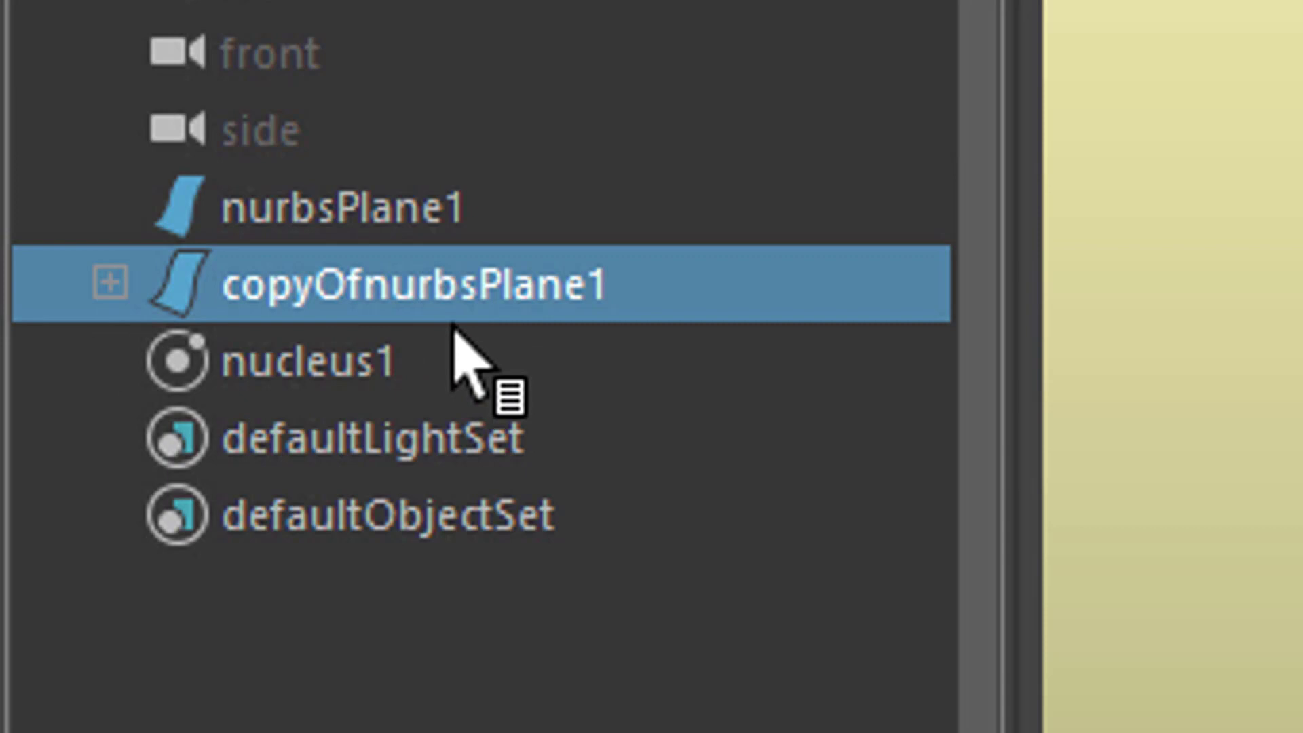
pyautogui.click(110, 279)
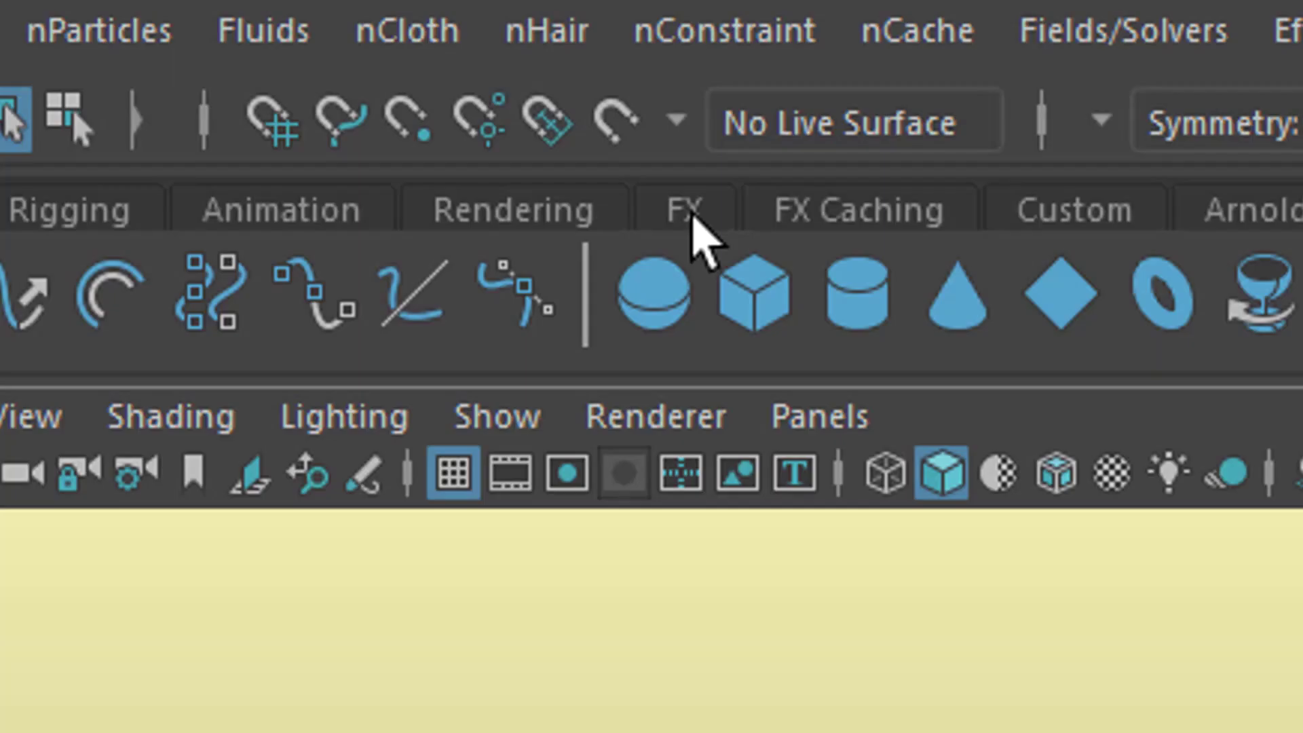
# - Show nucleus1's dynamics settings, with gravity at 9.8, for the new soft body
pyautogui.click(684, 208)
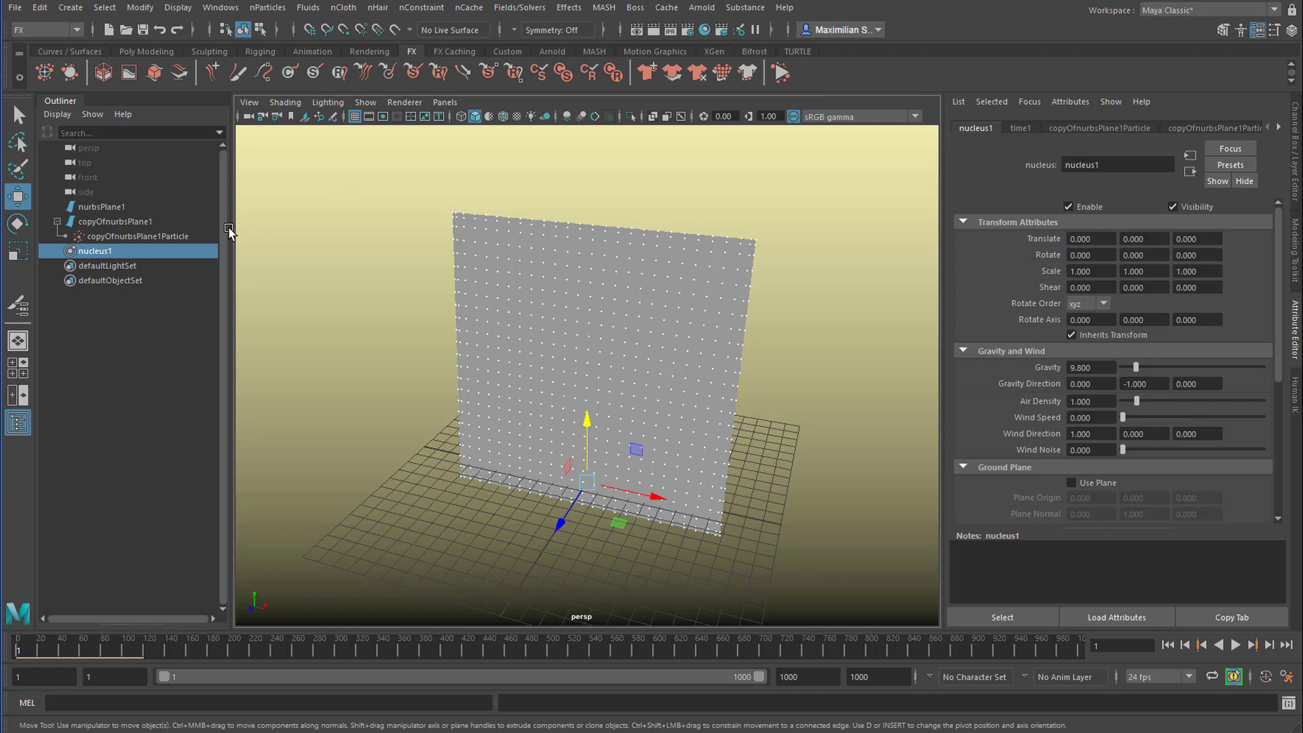
pyautogui.click(101, 207)
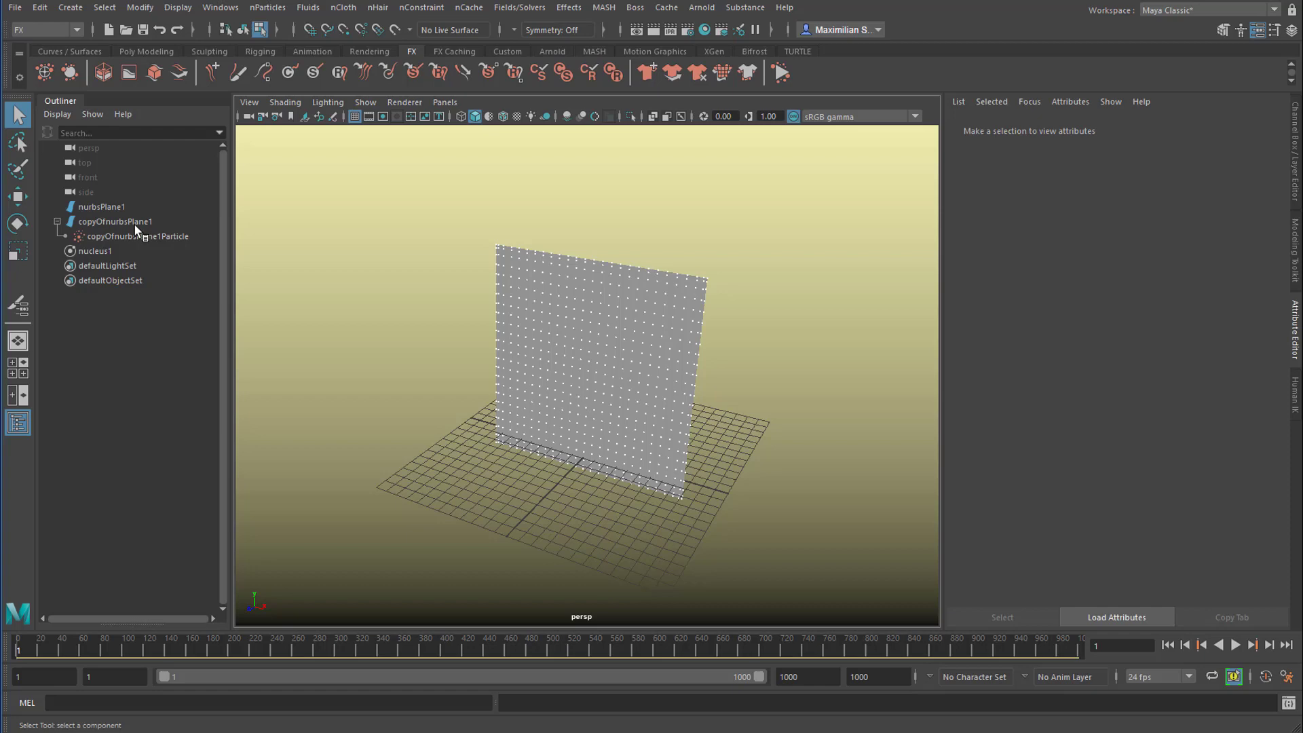
# - Select copyOfnurbsPlane1Particle and open the Paint Soft Body Weights Tool options
pyautogui.click(267, 7)
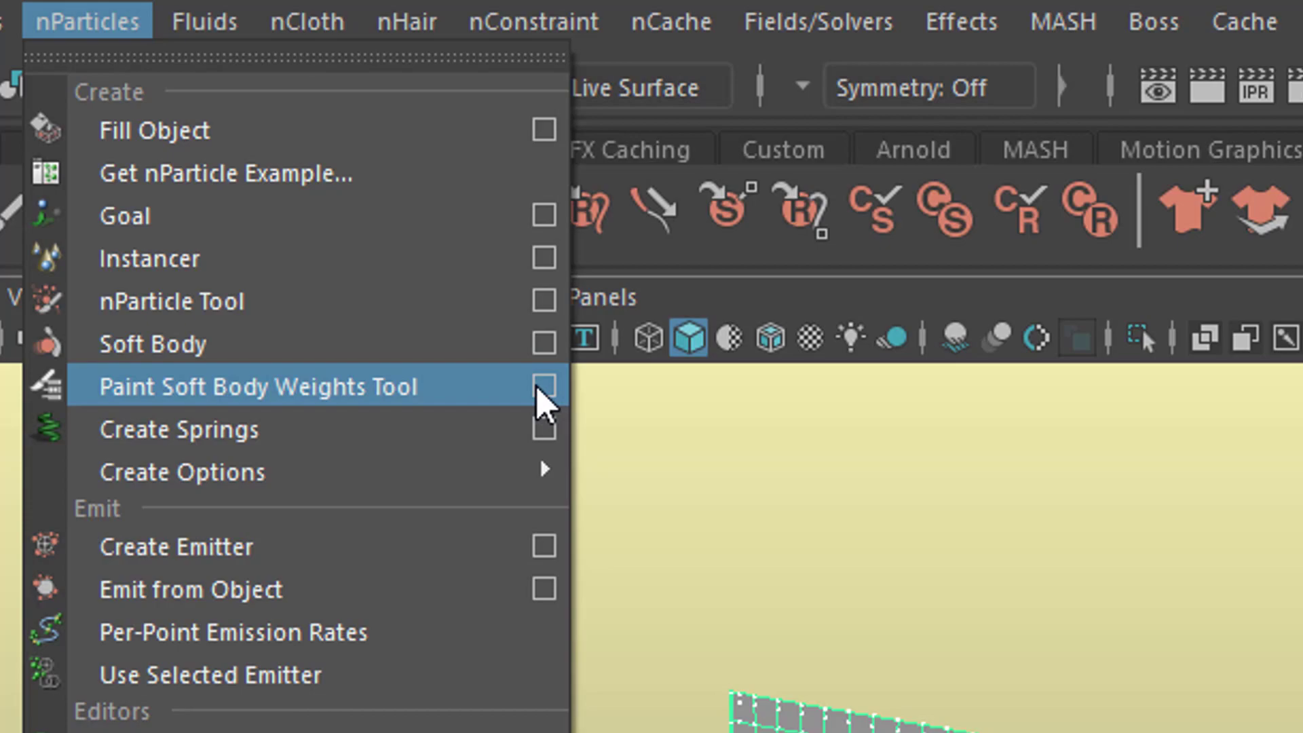
pyautogui.click(255, 386)
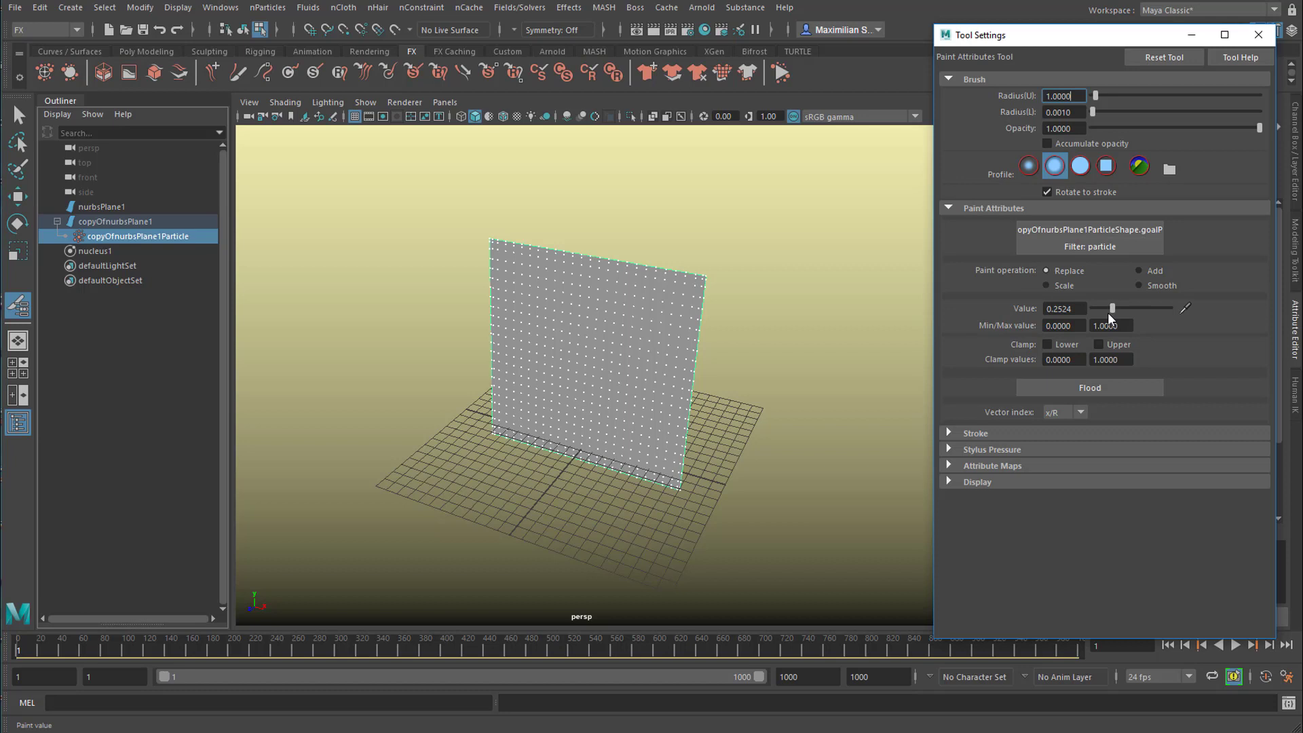
# - Flood the plane with goal weight 1, then paint lower weights into its top corners
pyautogui.click(116, 221)
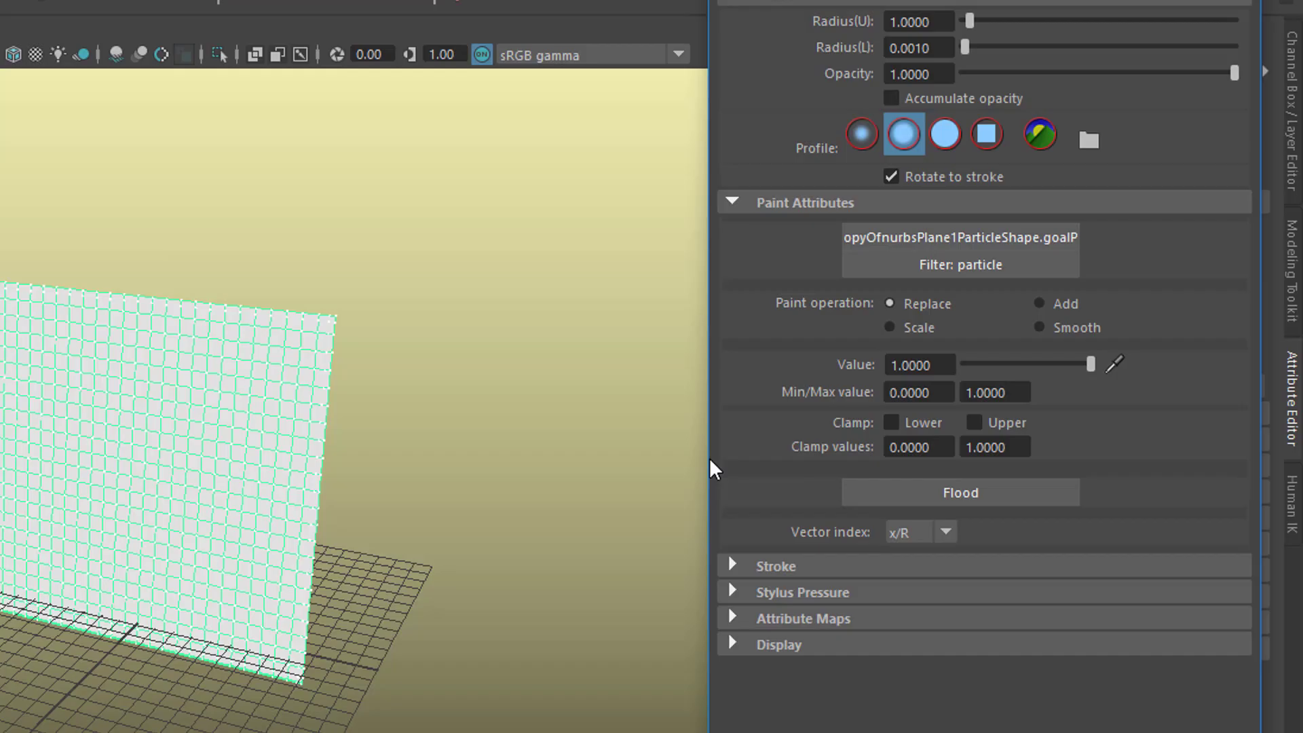
pyautogui.moveTo(1099, 375)
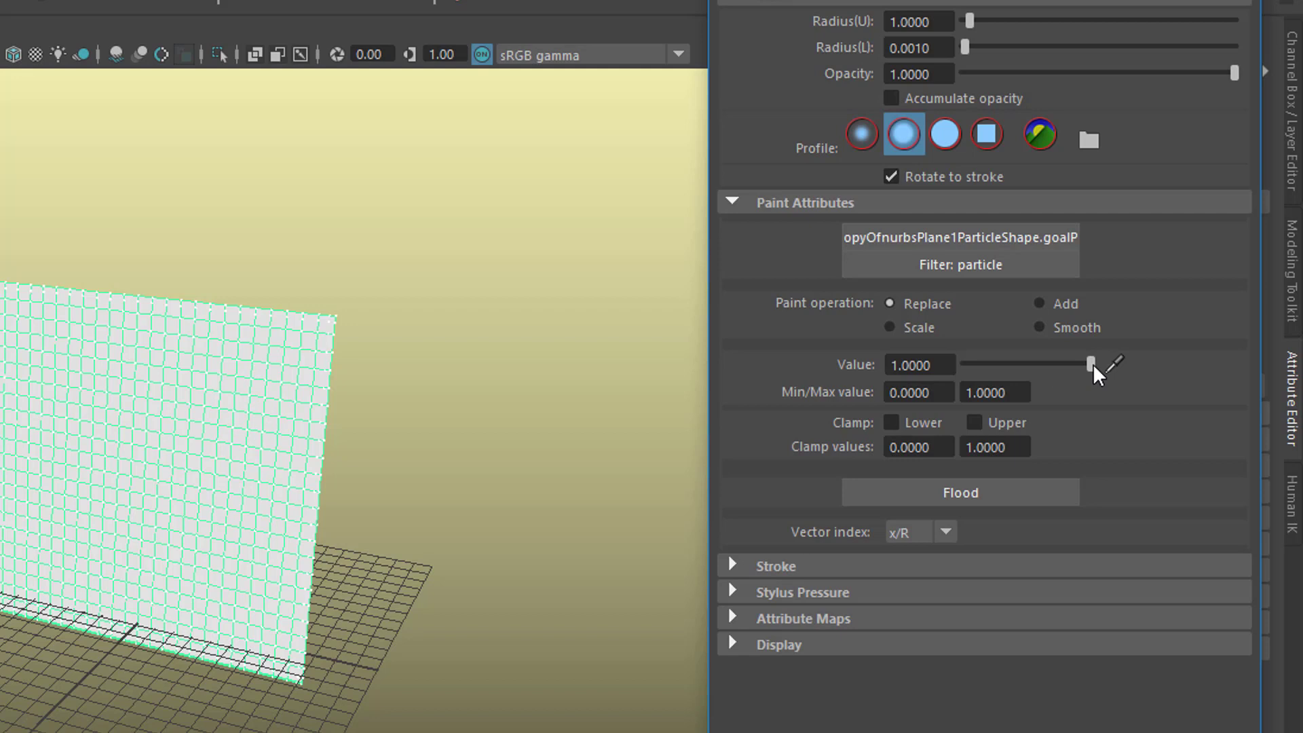
pyautogui.moveTo(1092, 364); pyautogui.dragTo(966, 364)
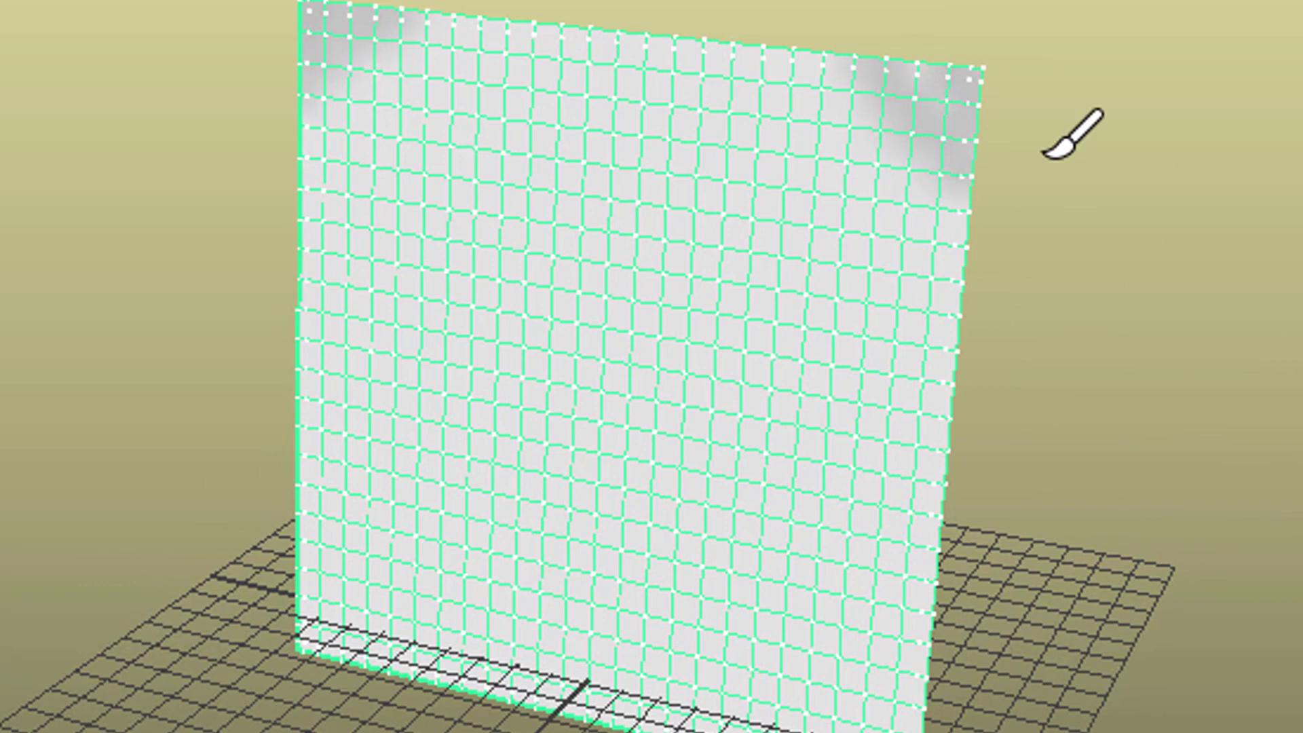
# - Paint a lower-weight grey band across the plane's lower middle
pyautogui.moveTo(1072, 139); pyautogui.dragTo(698, 470)
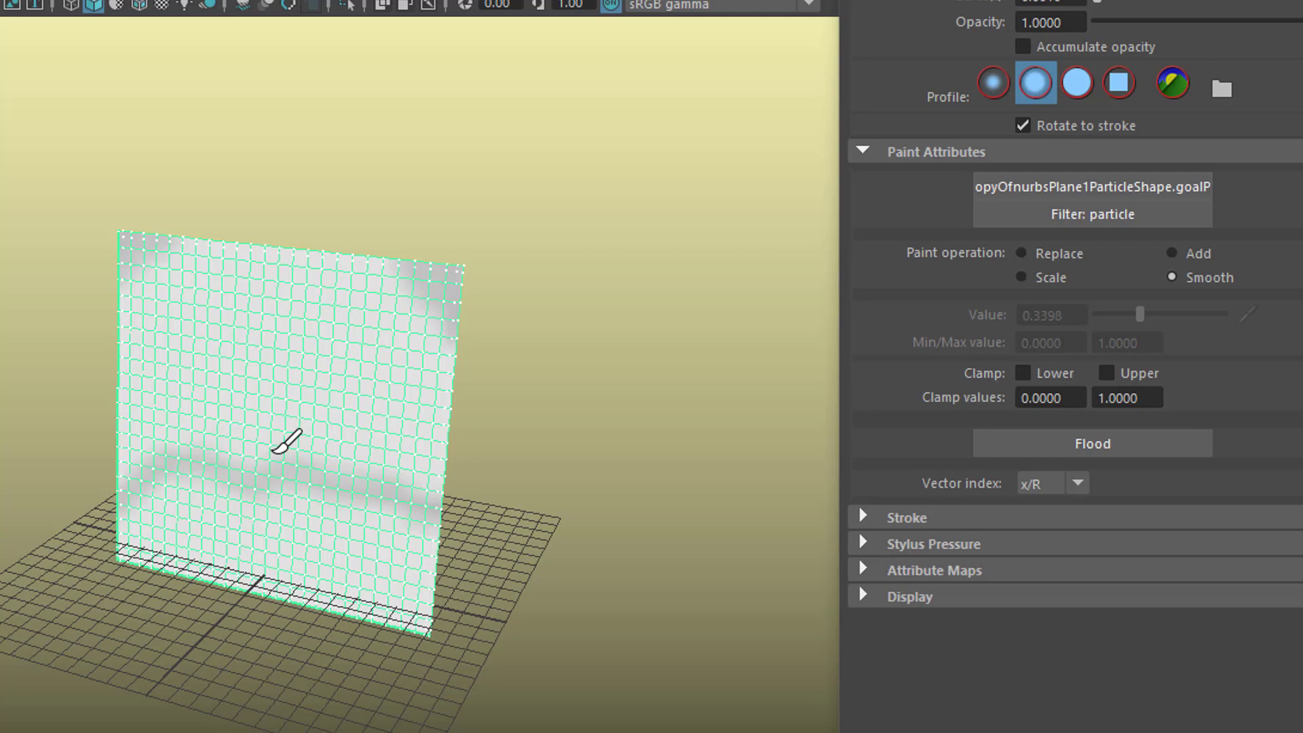
pyautogui.moveTo(486, 466)
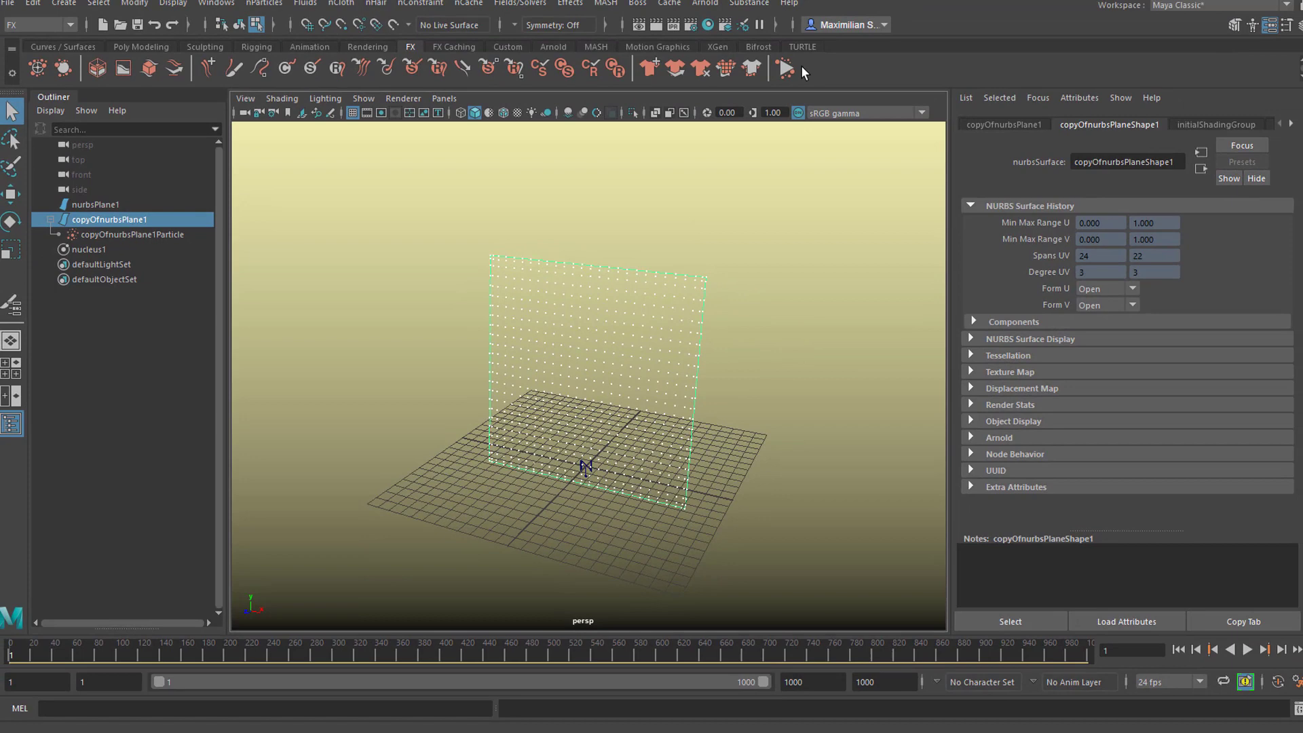
# - Start Interactive Playback with the nurbsPlane1 goal plane hidden
pyautogui.click(100, 207)
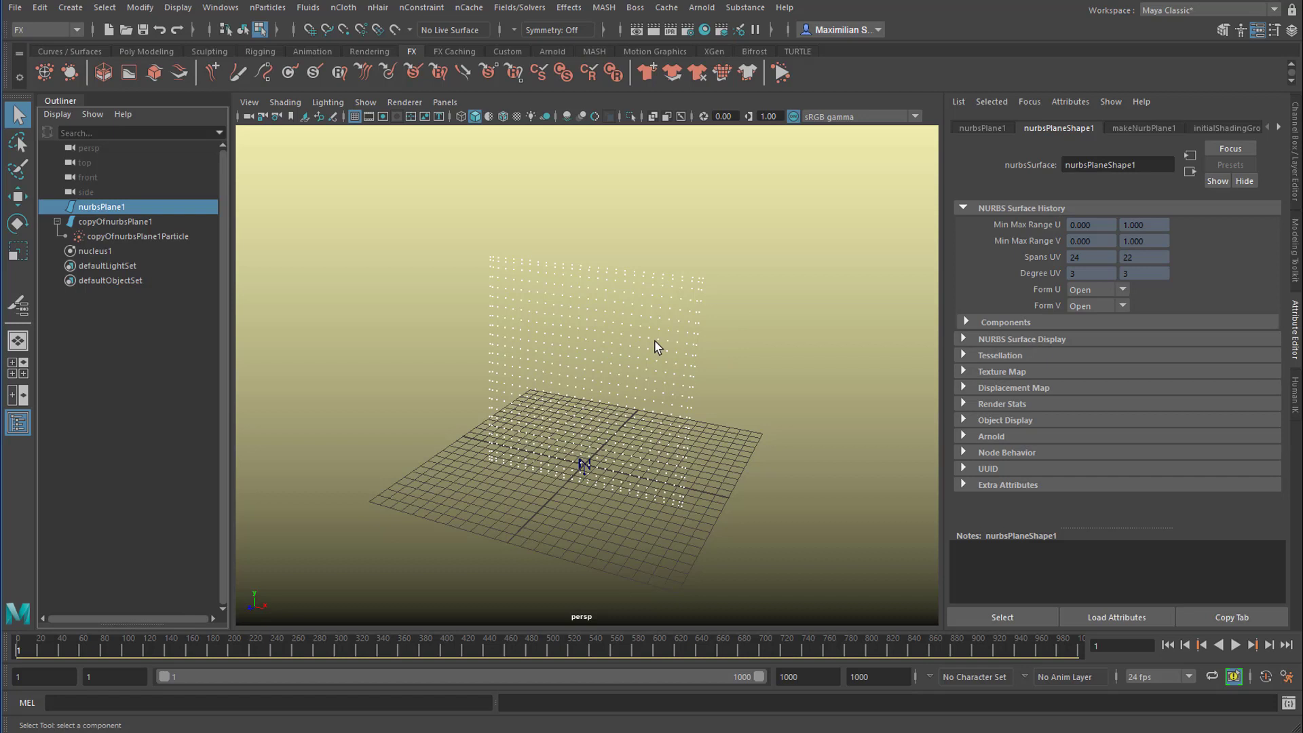
# - Rotate the hidden goal plane nurbsPlane1 during interactive playback so the soft body swings
pyautogui.click(16, 196)
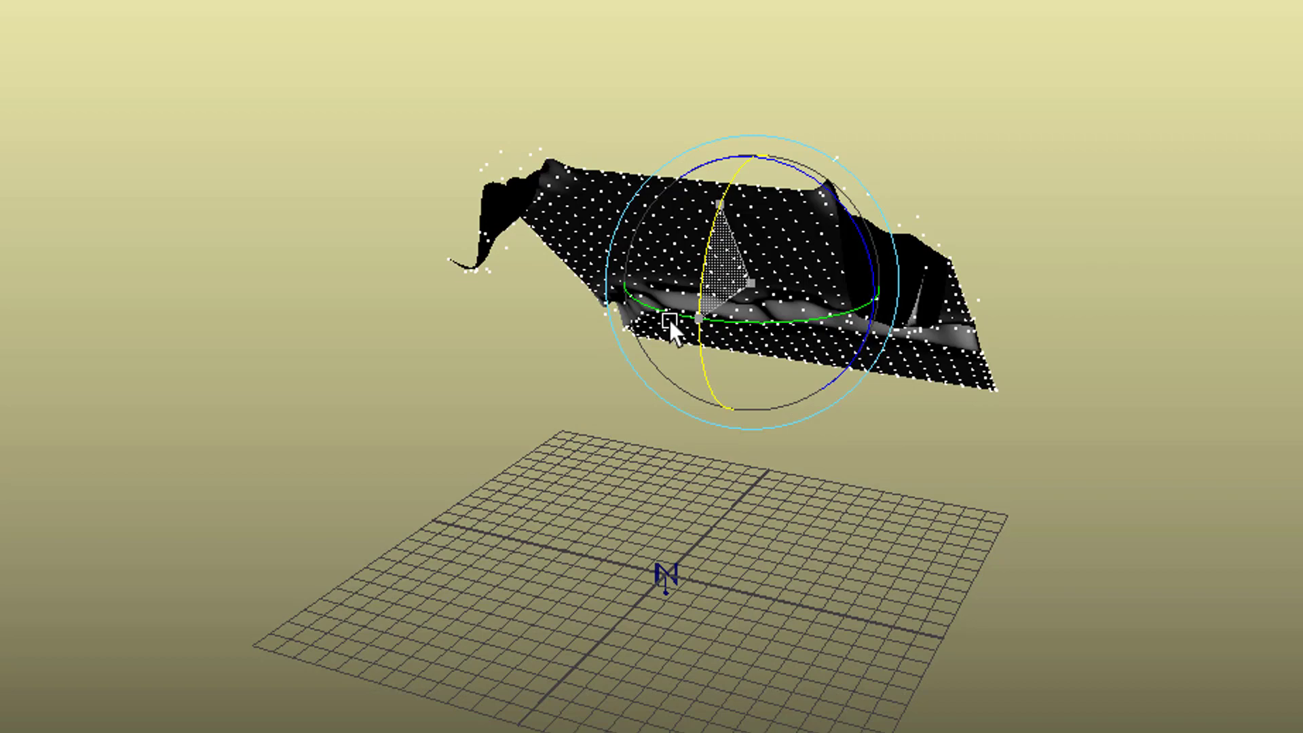
pyautogui.moveTo(674, 328); pyautogui.dragTo(756, 162)
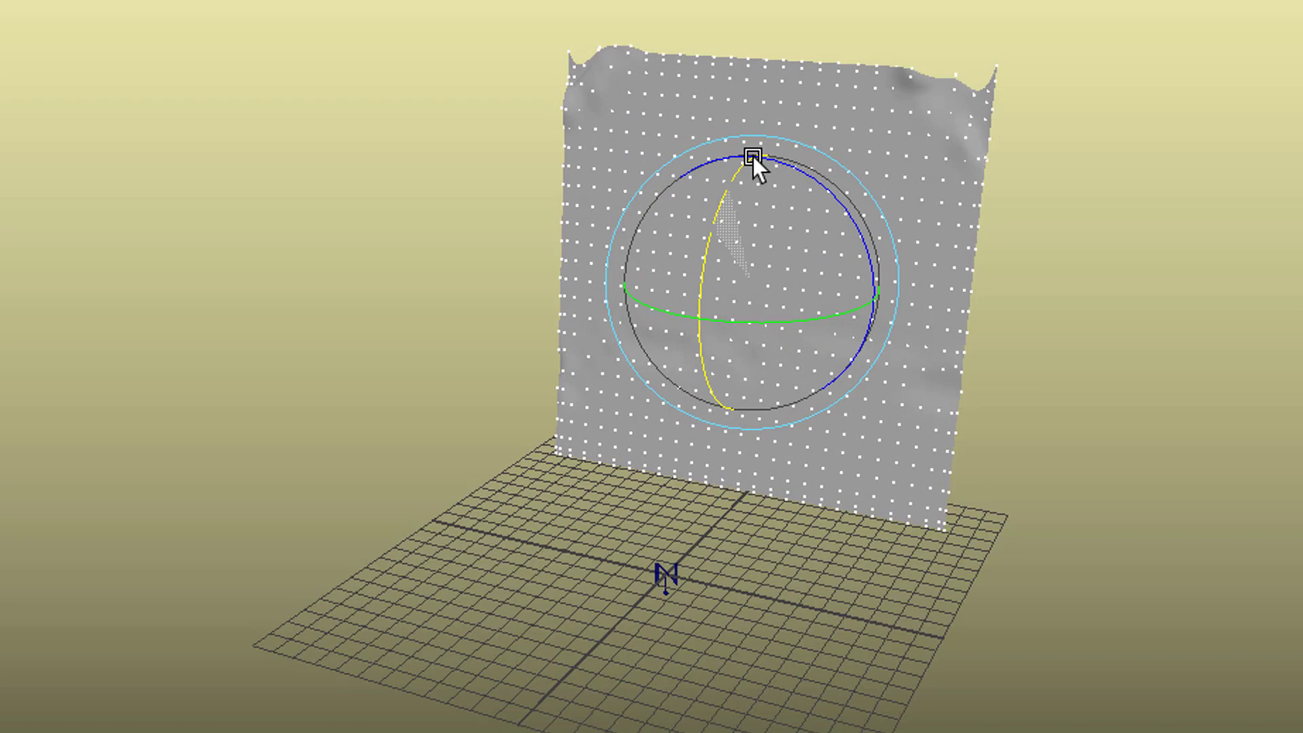